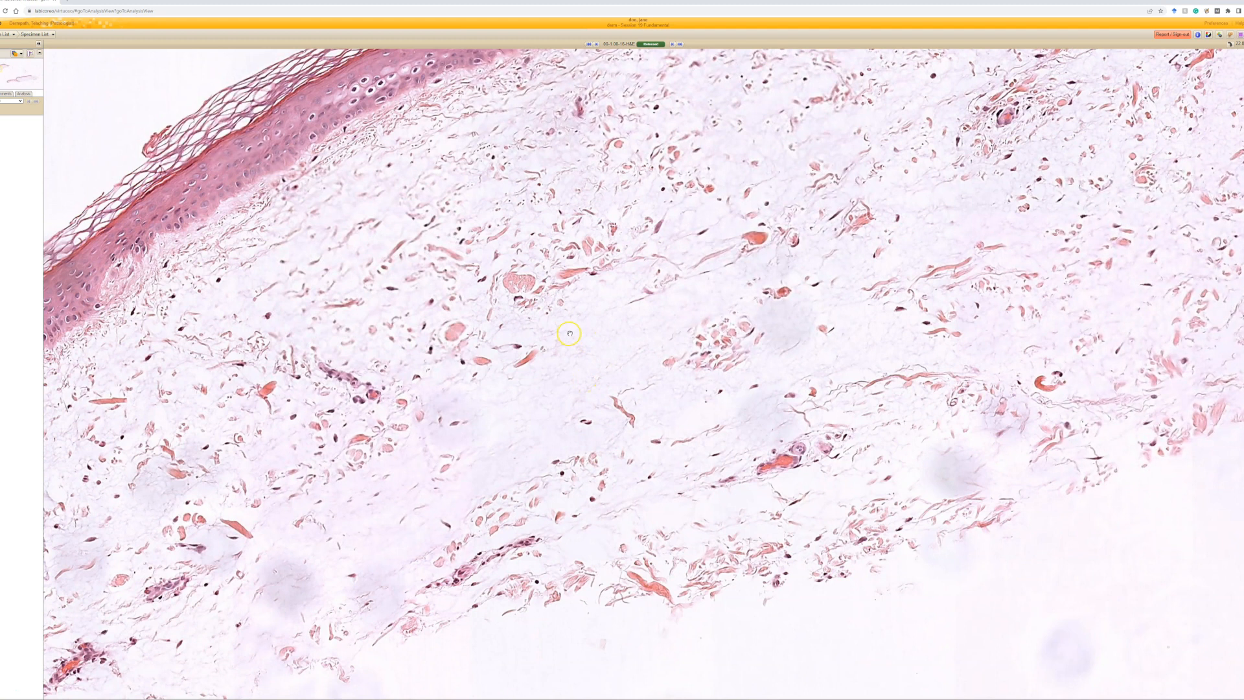
{"action": "mouse_move", "coordinate": [524, 428]}
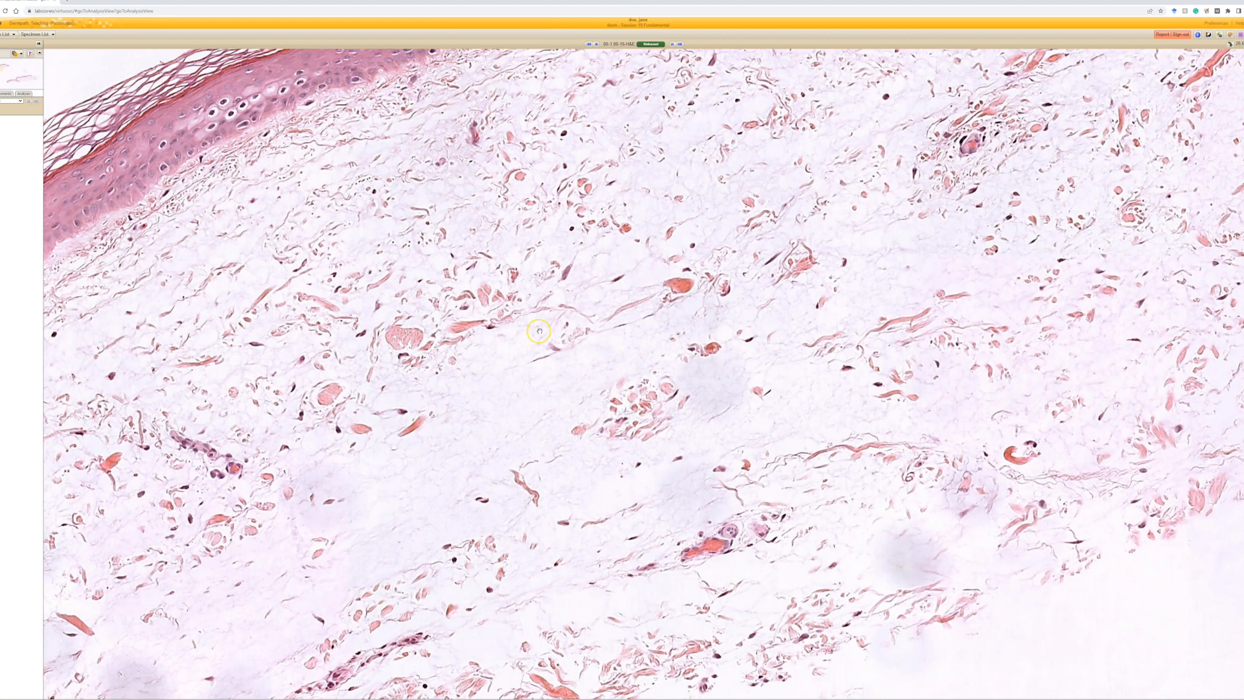
{"action": "mouse_move", "coordinate": [481, 494]}
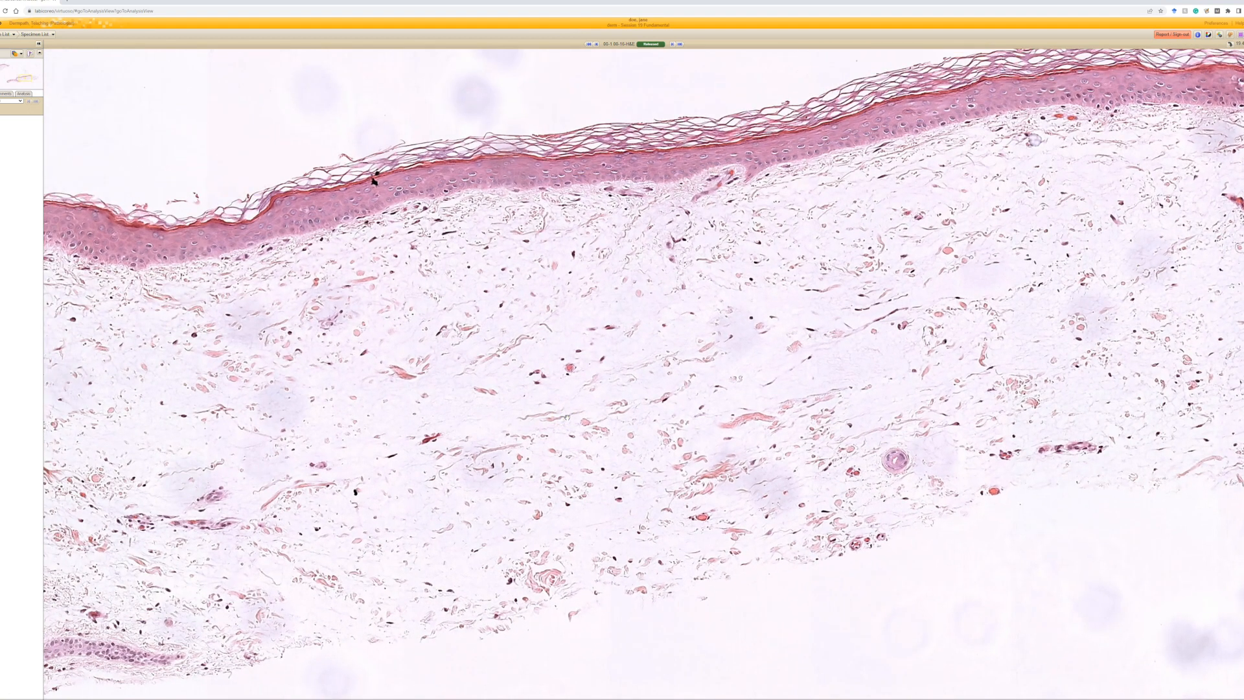
Zoom out to low power so the whole biopsy strip, right end and lower epidermal fragment show together
{"action": "left_click", "coordinate": [547, 329]}
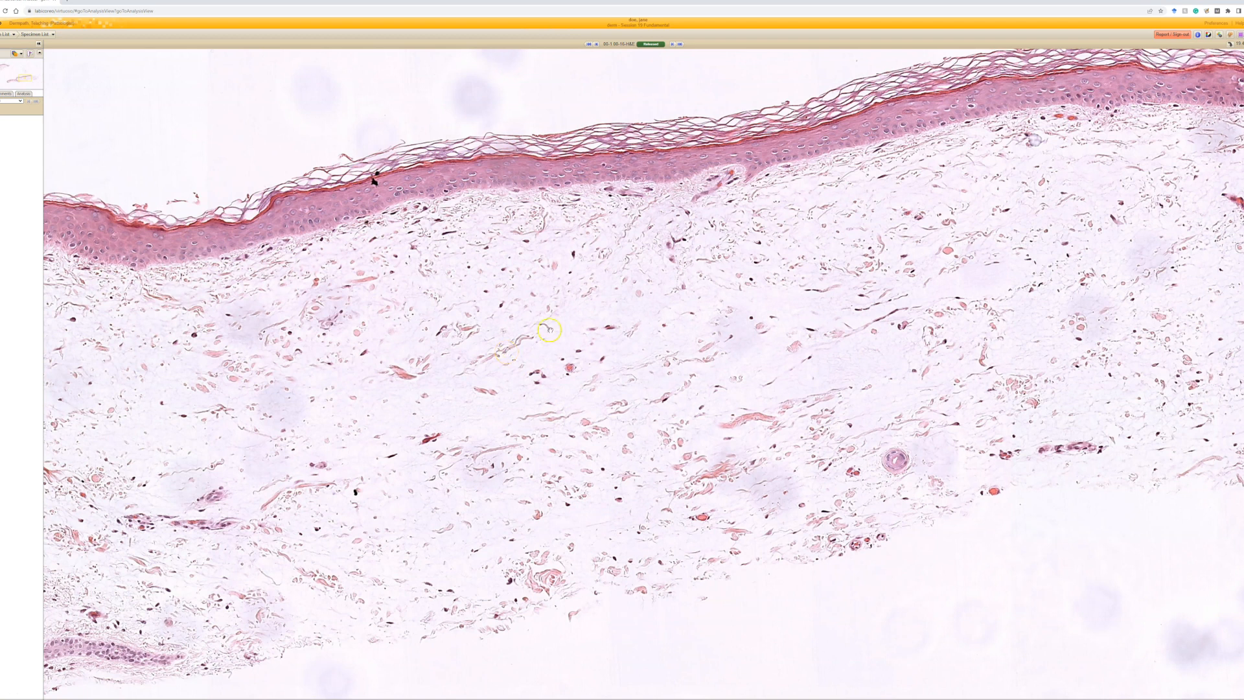
{"action": "scroll", "scroll_direction": "down", "scroll_amount": 3}
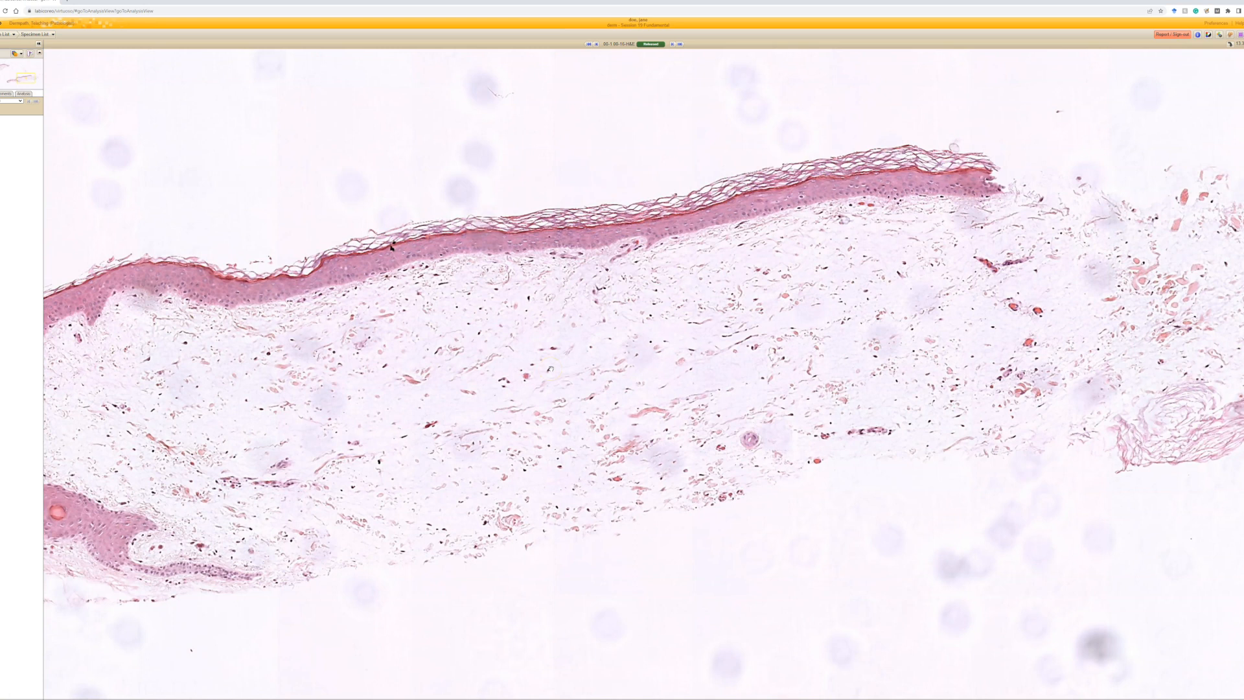
{"action": "left_click", "coordinate": [563, 358]}
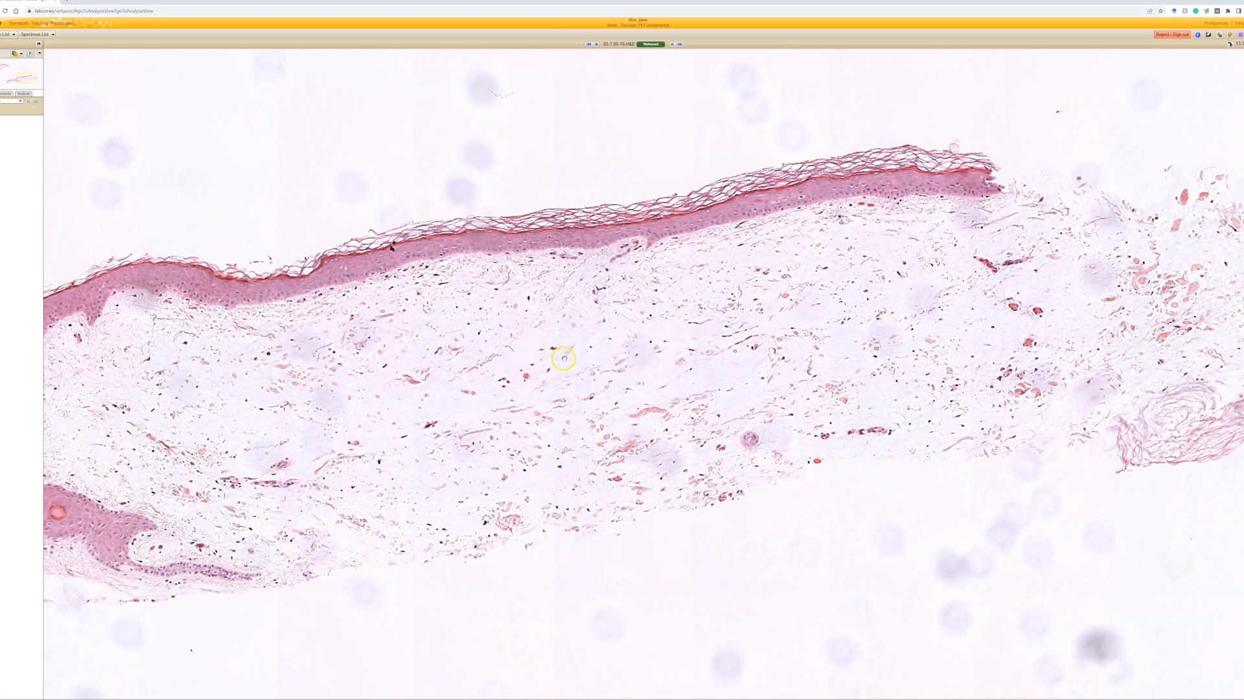